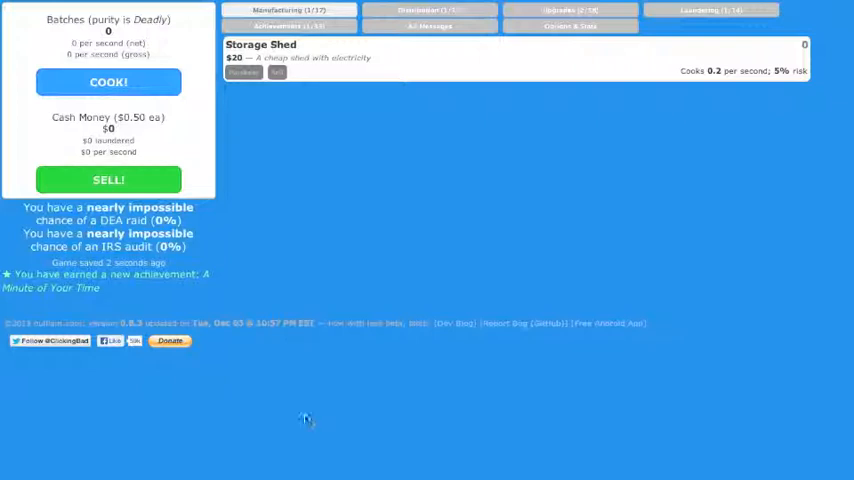
pyautogui.moveTo(298, 416)
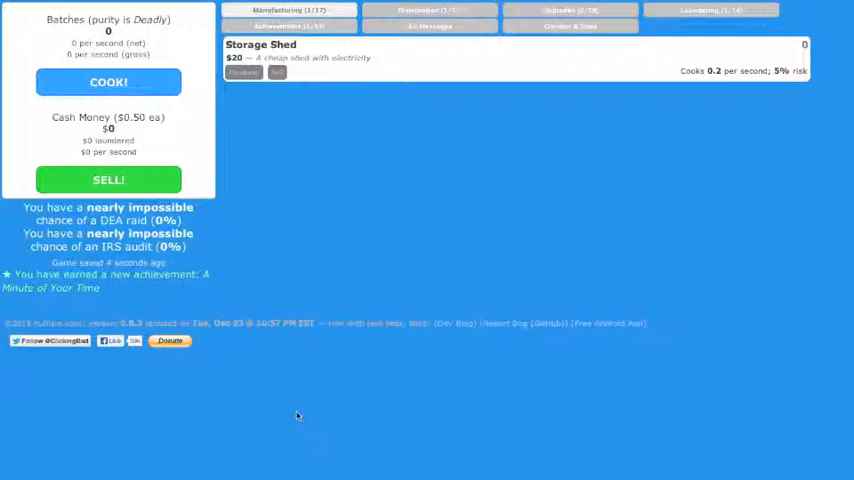
pyautogui.moveTo(256, 382)
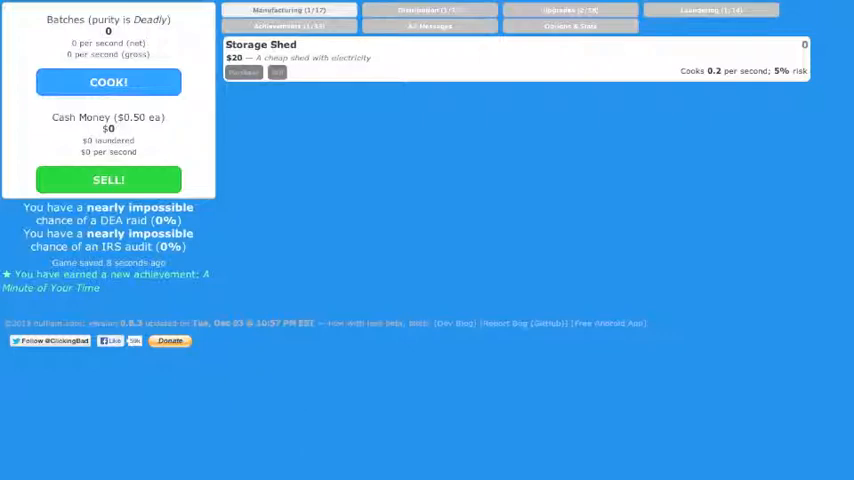
# Cook a couple of batches and sell them for the first few dollars of cash
pyautogui.click(108, 82)
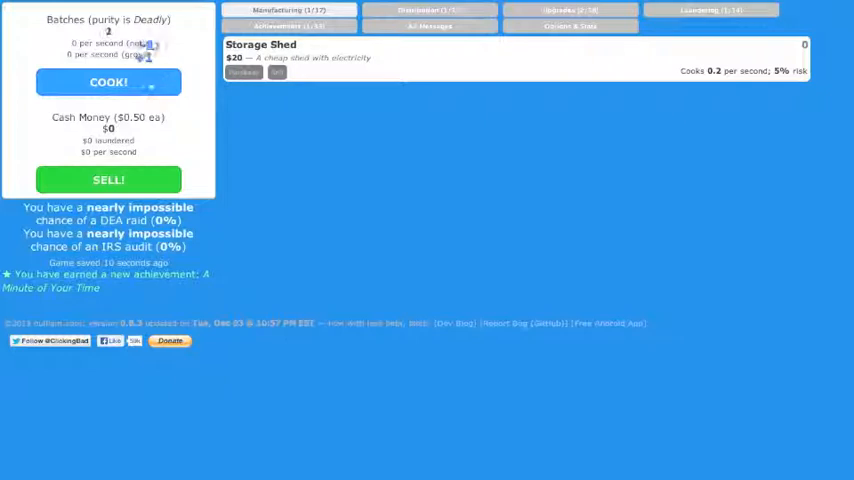
pyautogui.click(108, 82)
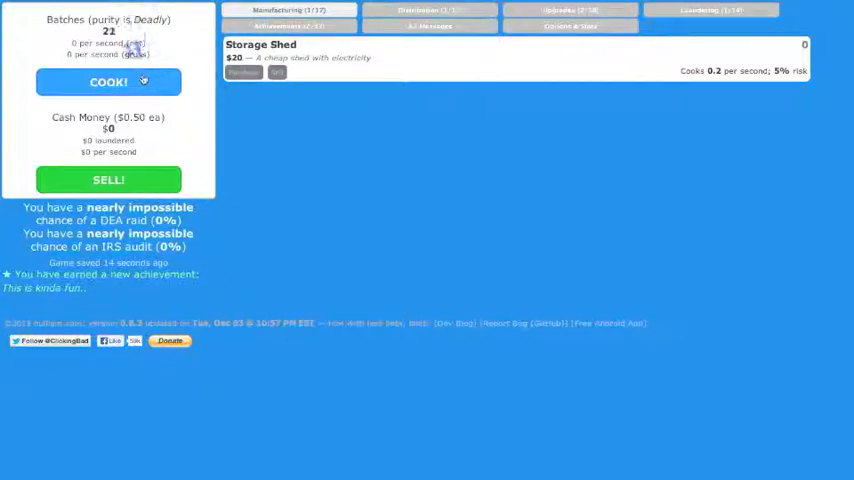
pyautogui.click(108, 180)
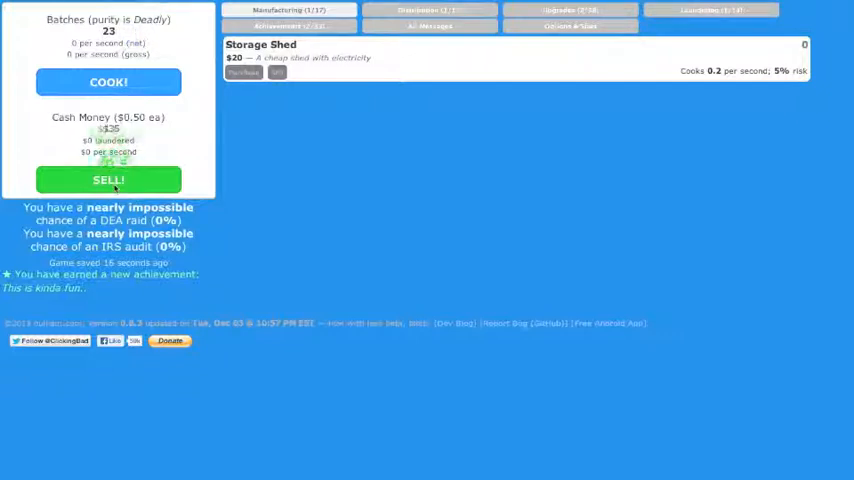
pyautogui.click(108, 180)
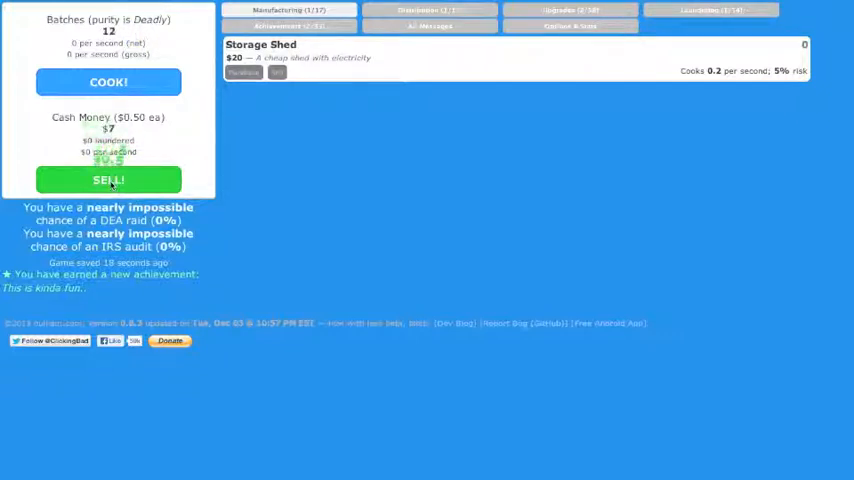
pyautogui.click(108, 180)
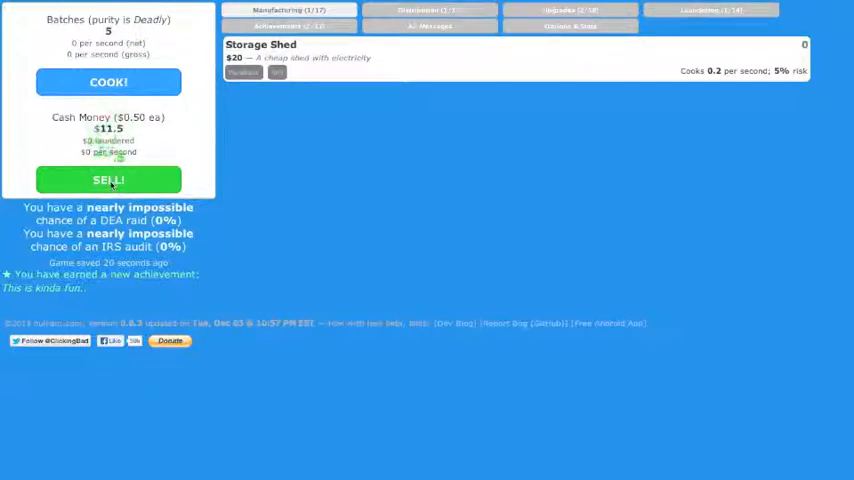
pyautogui.click(108, 180)
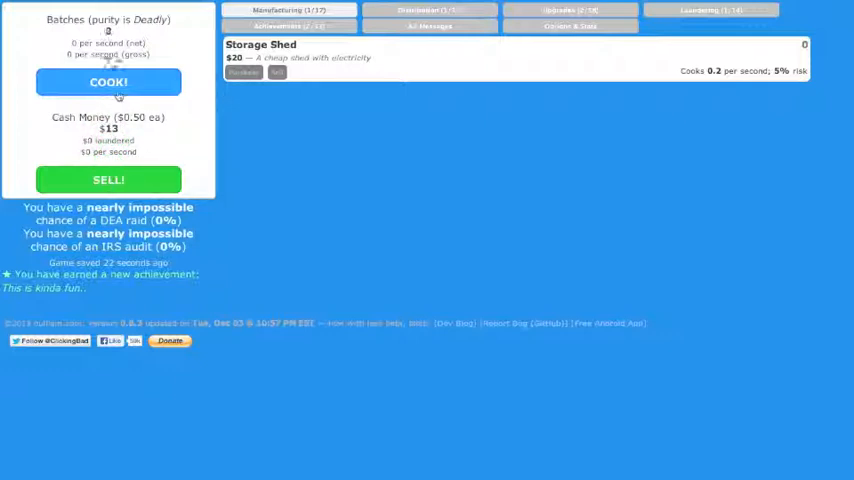
# Cook three more batches and sell them, bringing cash to $24.5
pyautogui.click(108, 82)
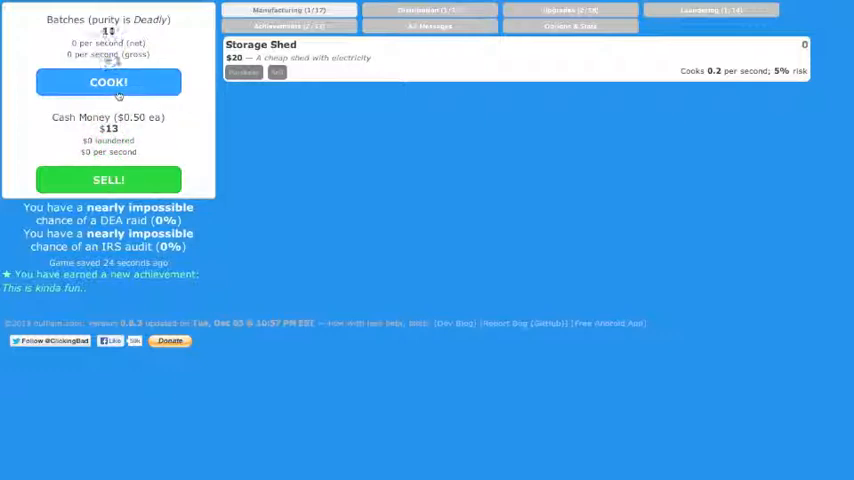
pyautogui.click(108, 82)
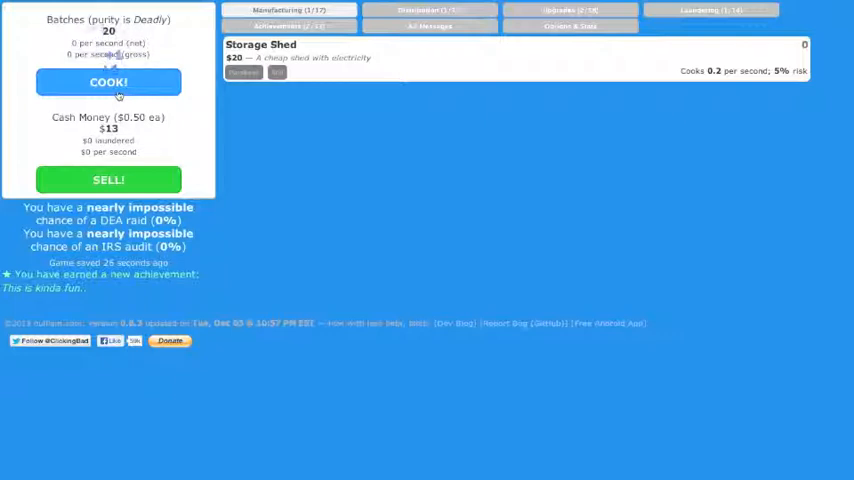
pyautogui.click(108, 82)
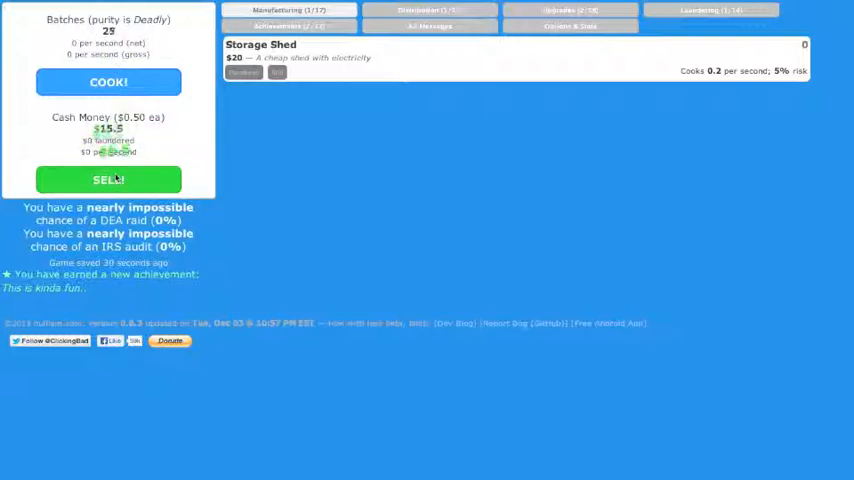
pyautogui.click(108, 180)
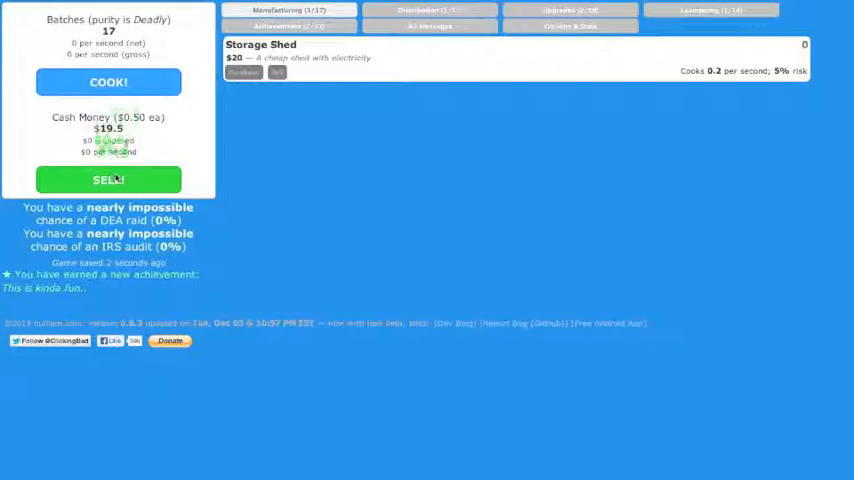
pyautogui.click(108, 180)
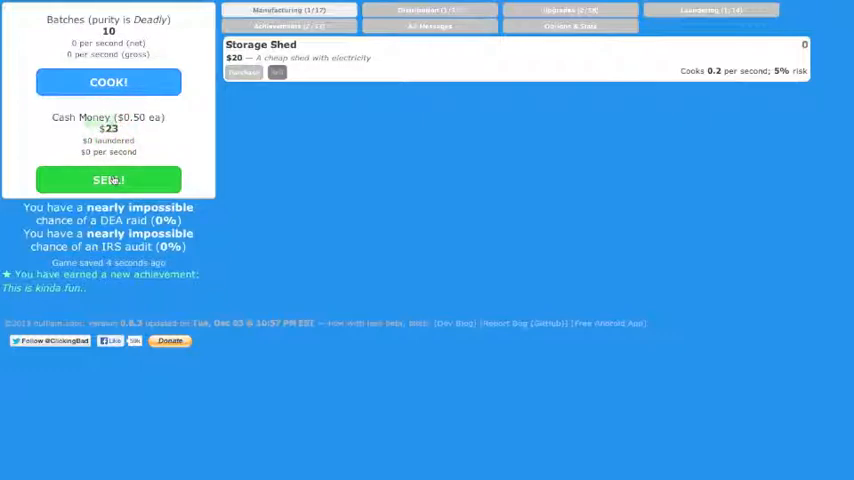
pyautogui.click(108, 180)
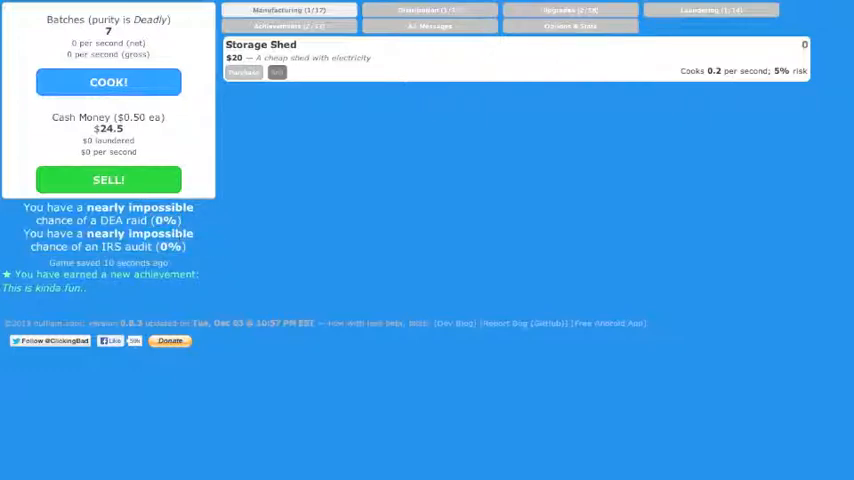
pyautogui.click(428, 10)
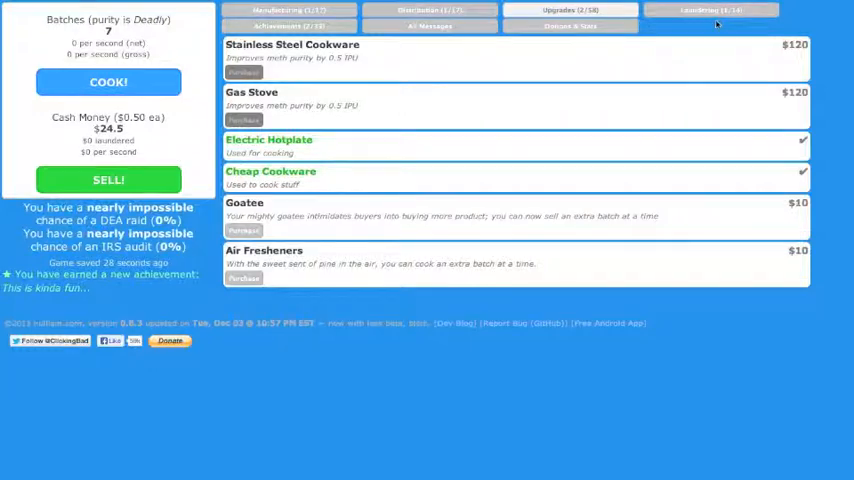
# Look over the Laundering options, then return to the Manufacturing buildings list
pyautogui.click(712, 12)
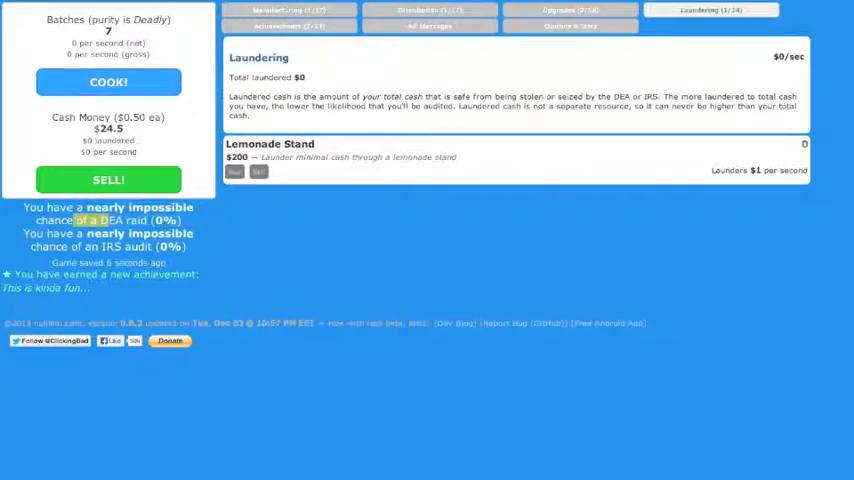
pyautogui.click(288, 10)
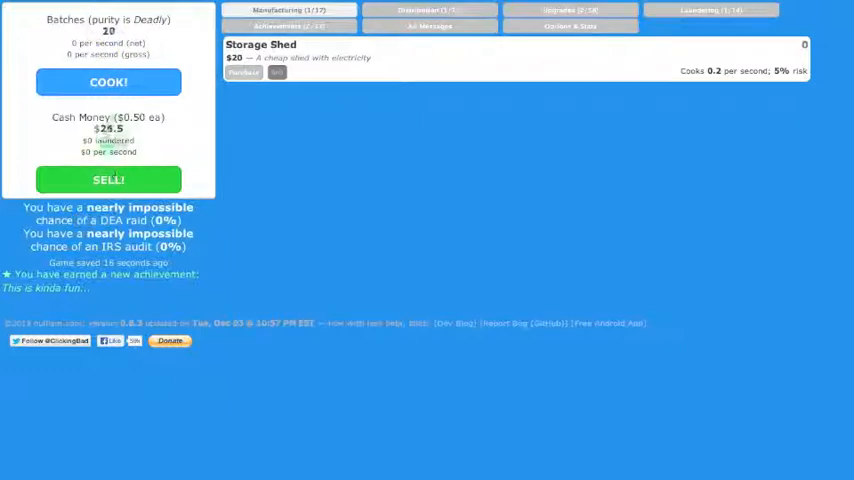
# Load the advanced save giving about 192 billion batches and $655 billion cash
pyautogui.click(108, 180)
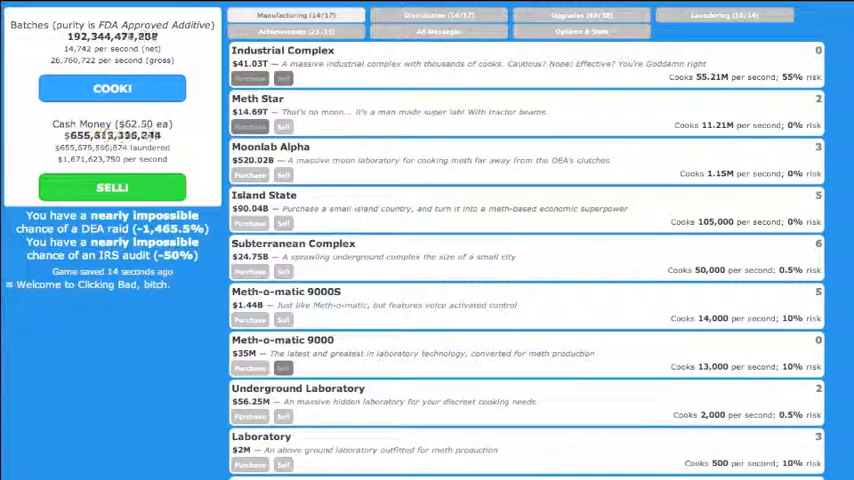
# Review the Distribution and Laundering lists, then the Upgrades with Holy Meth and Quantum Meth on offer
pyautogui.click(438, 16)
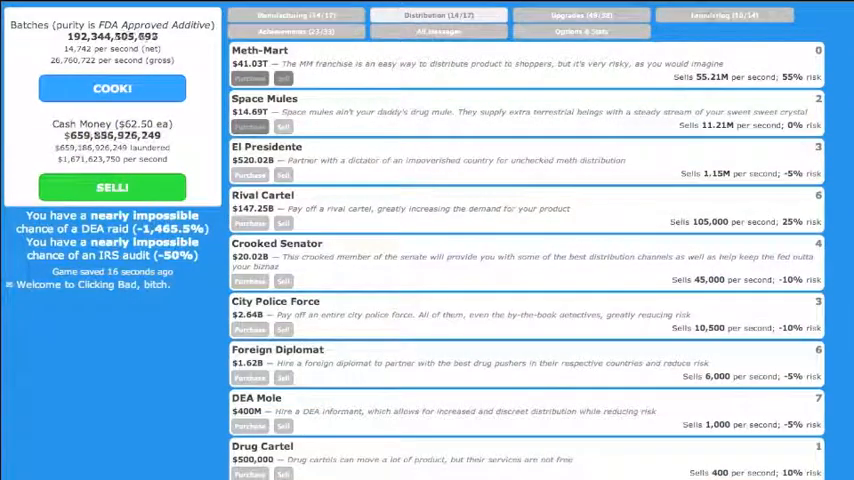
pyautogui.click(724, 14)
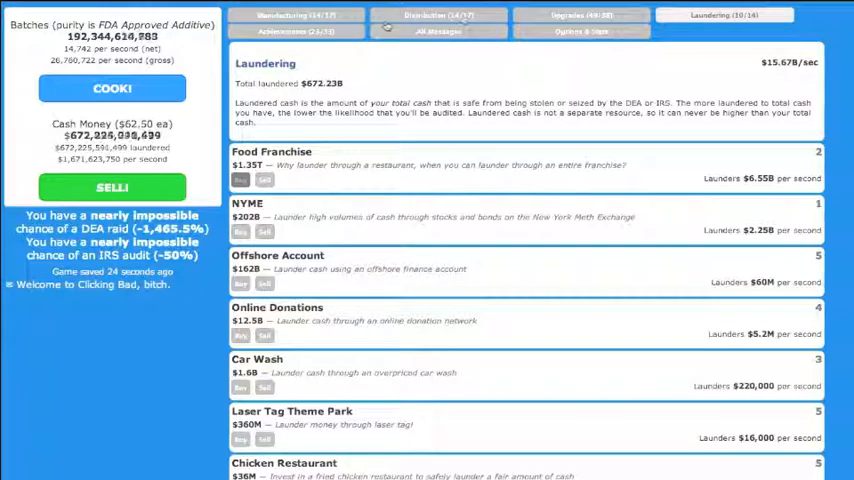
pyautogui.click(580, 14)
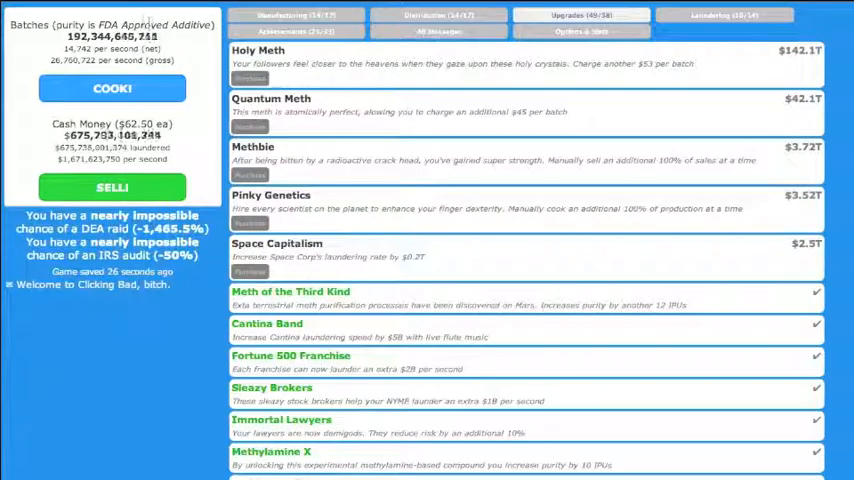